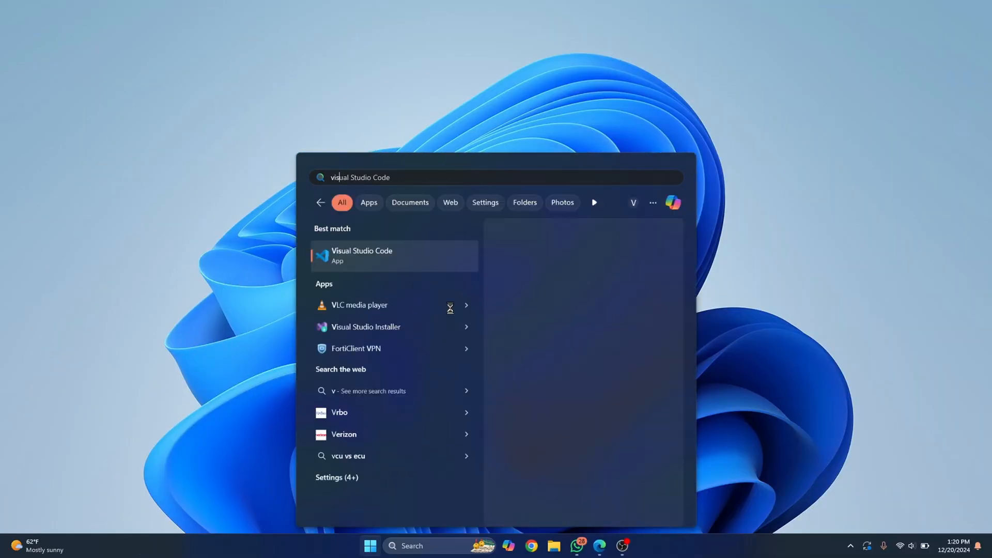
# - Launch Visual Studio Code from the Start menu search results
pyautogui.click(362, 256)
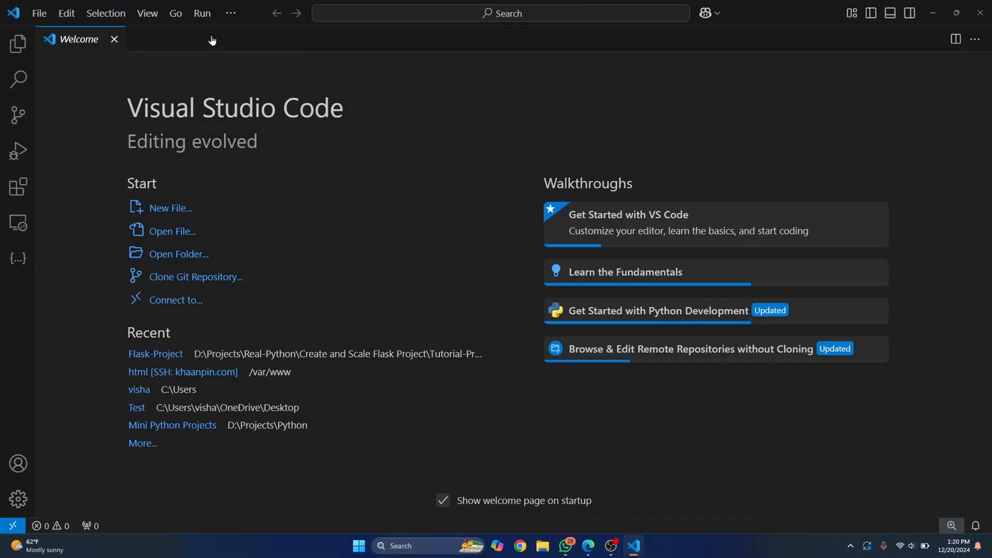
# - Start a new PowerShell terminal and review conda's help output
pyautogui.click(232, 14)
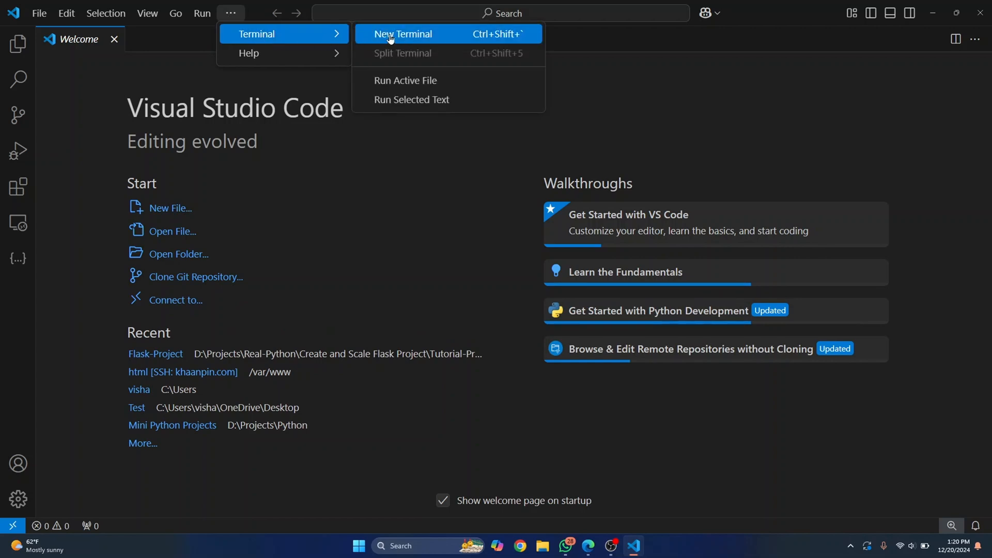
pyautogui.click(403, 33)
pyautogui.write('conda')
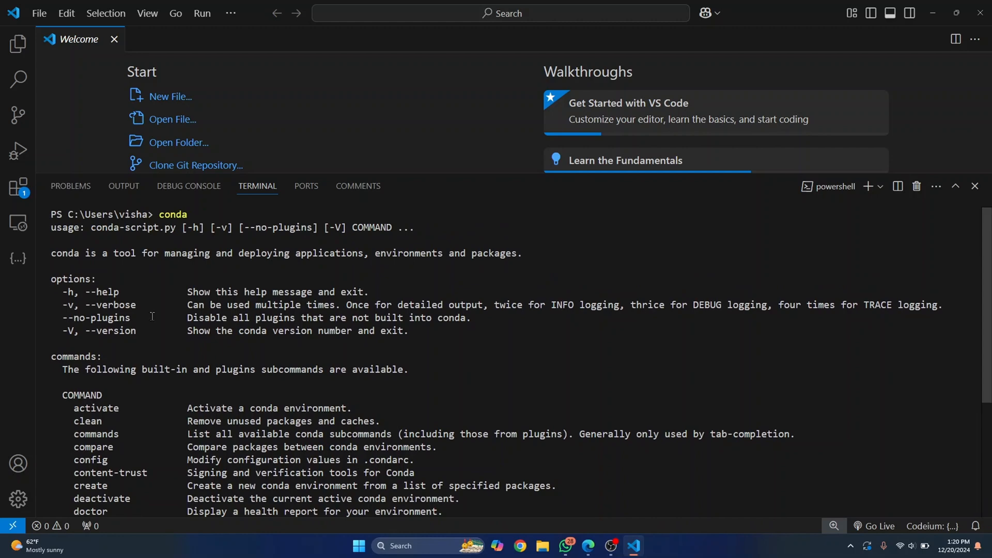
pyautogui.scroll(-3)
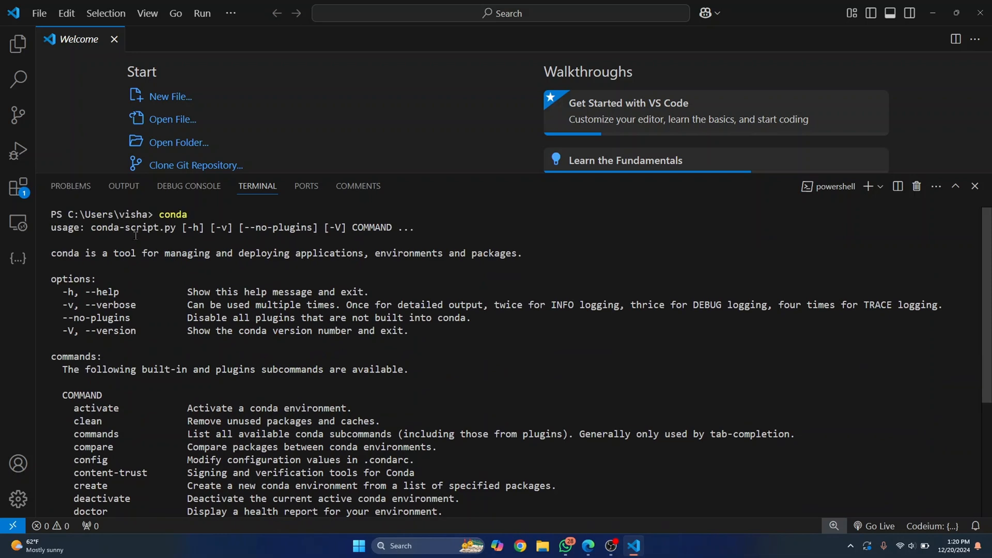
pyautogui.moveTo(302, 327)
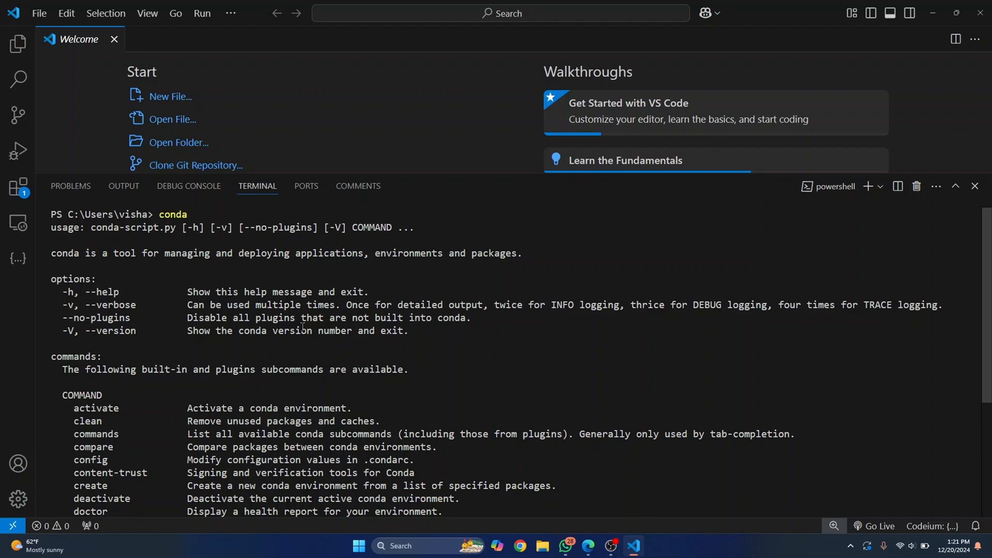
pyautogui.scroll(-3)
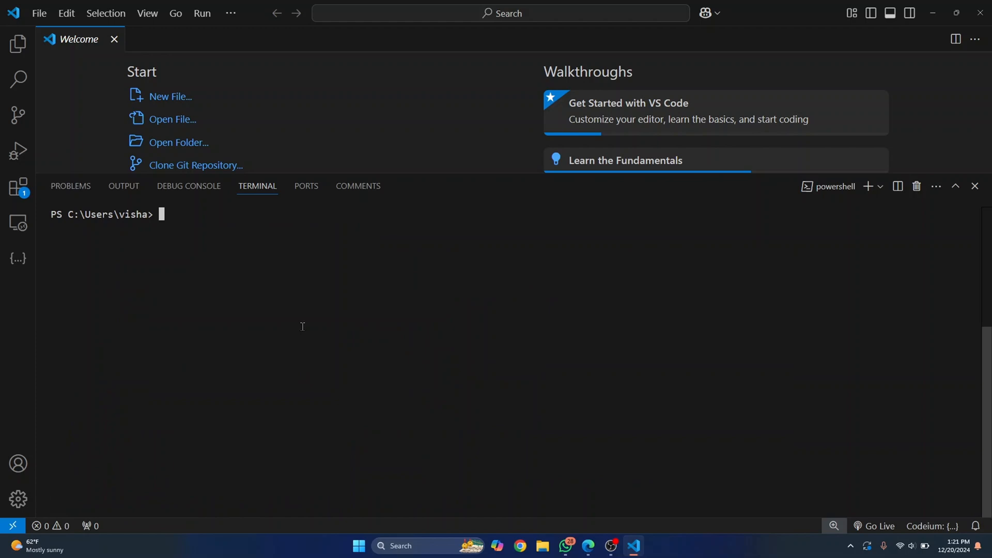
# - Run 'conda create -n vsenv' and answer 'y' to confirm the package plan
pyautogui.write('conda create')
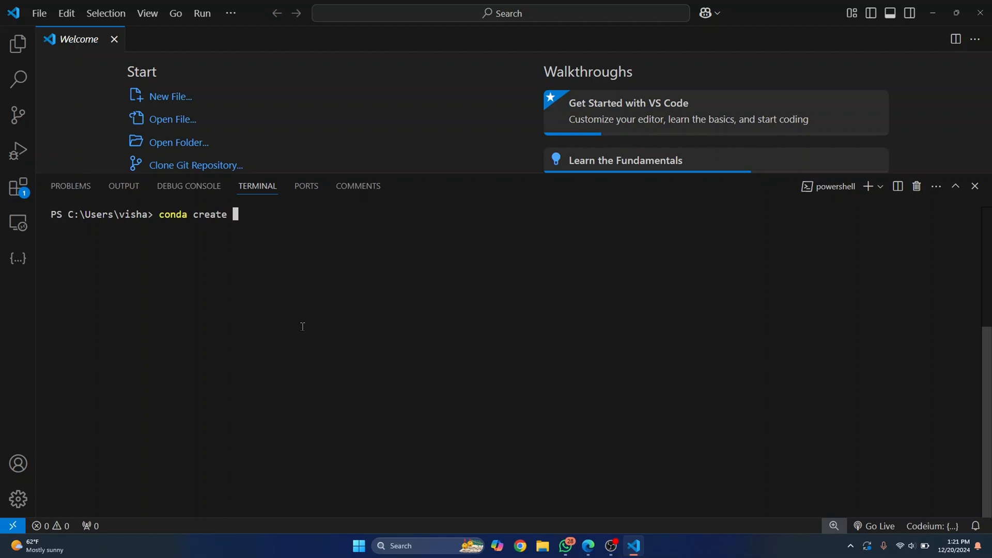
pyautogui.write('-n')
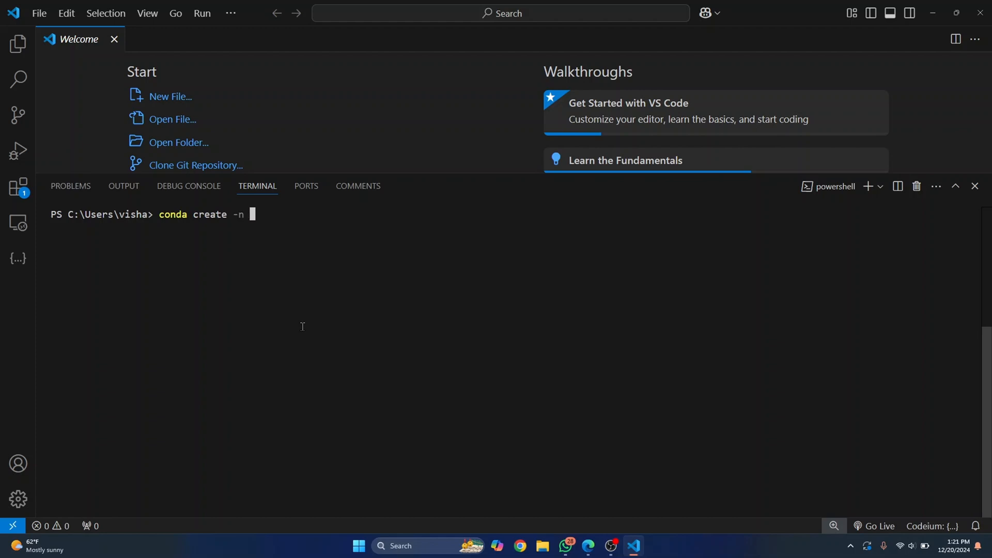
pyautogui.write('vsenv')
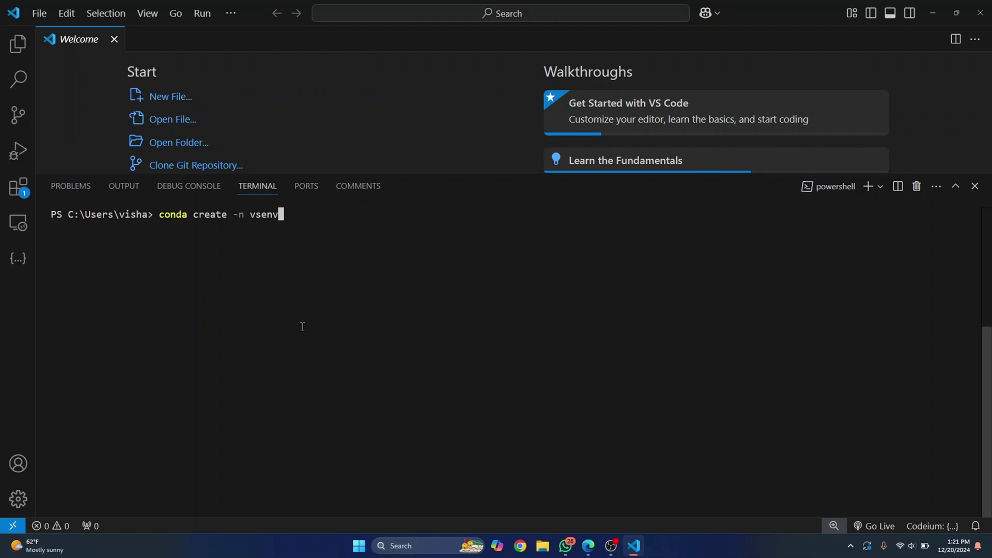
pyautogui.press('Enter')
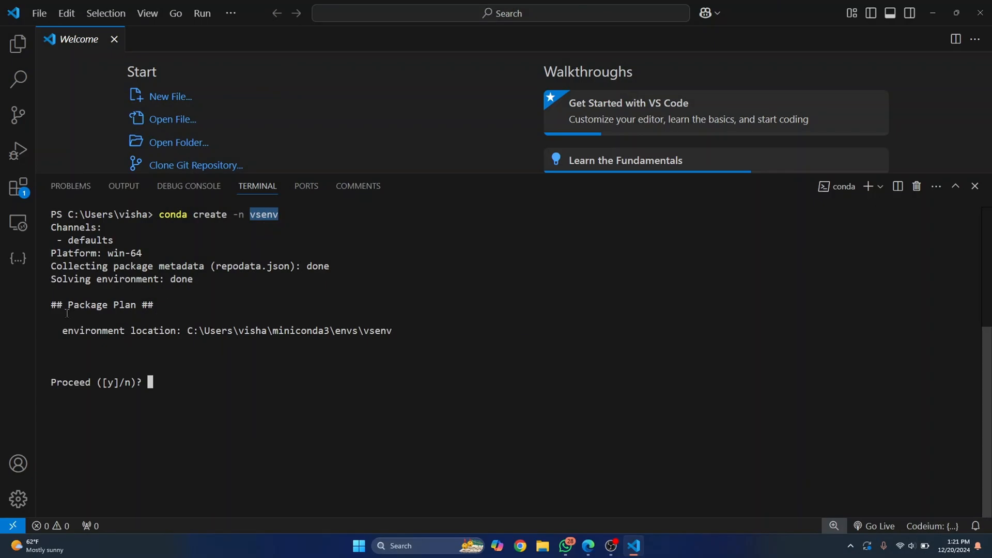
pyautogui.moveTo(61, 330); pyautogui.dragTo(408, 331)
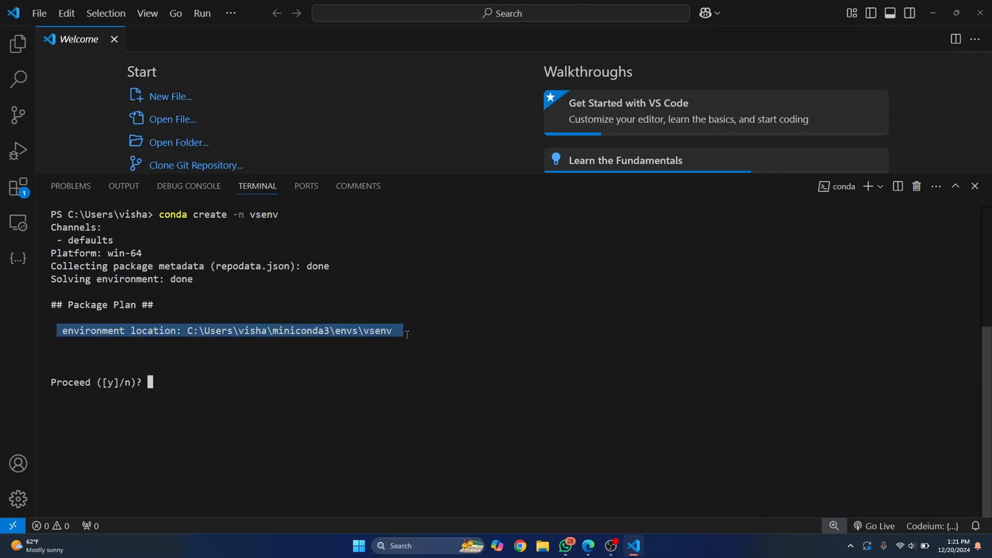
pyautogui.write('y')
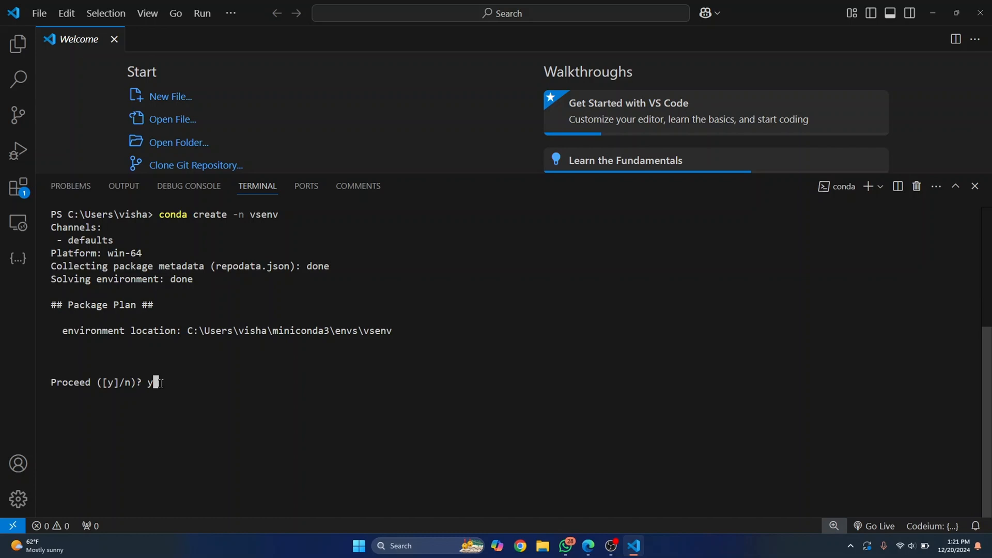
pyautogui.press('Enter')
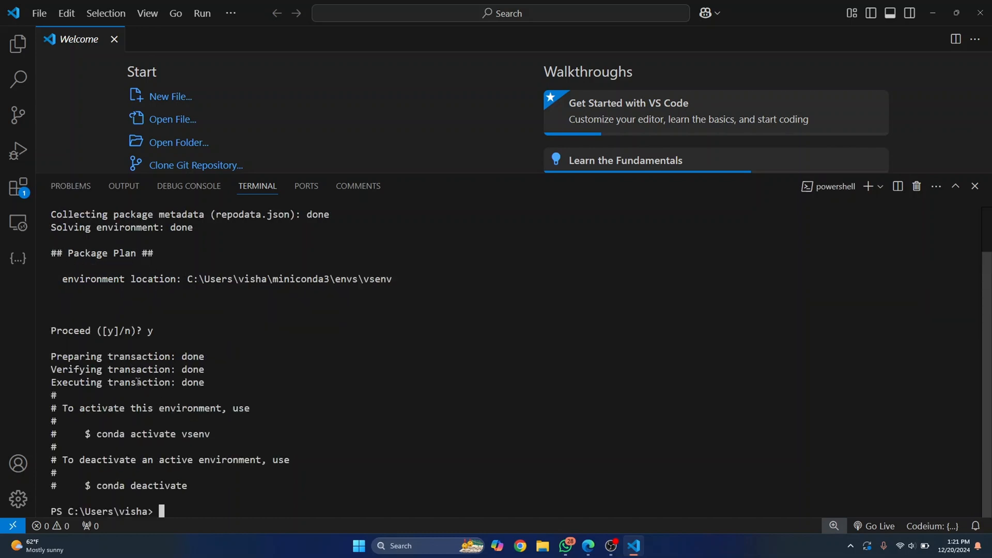
pyautogui.moveTo(255, 471)
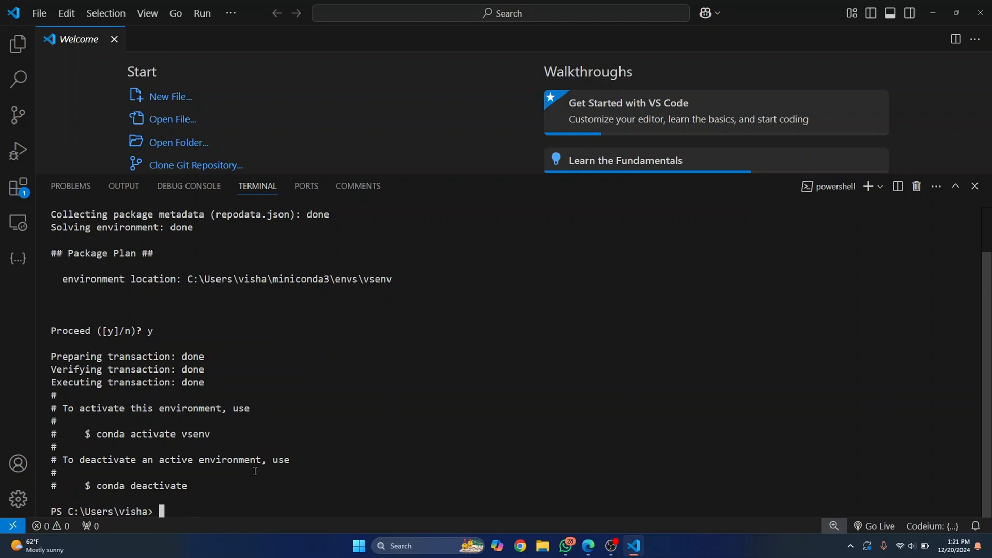
# - Run 'conda env list' to show base and vsenv with their locations
pyautogui.write('conda')
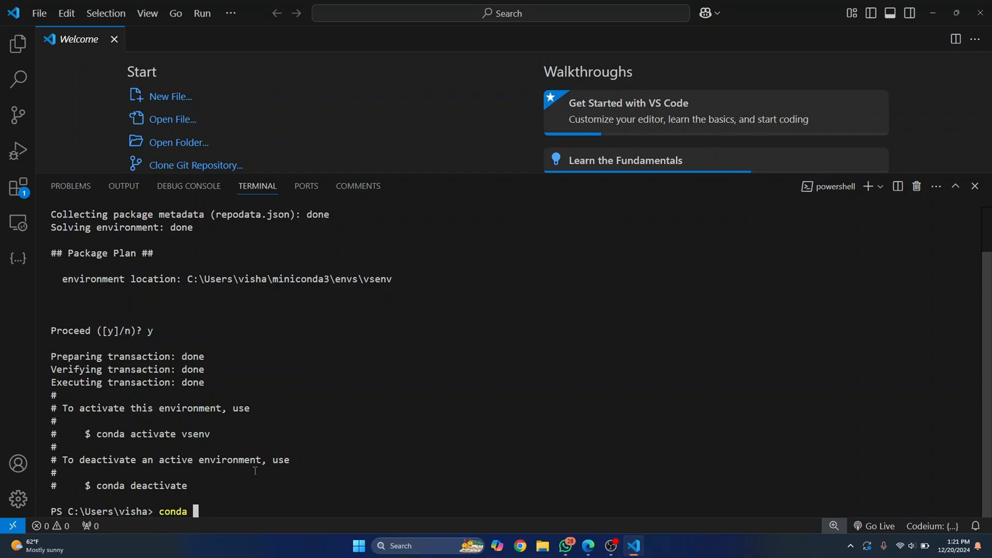
pyautogui.write('env lst')
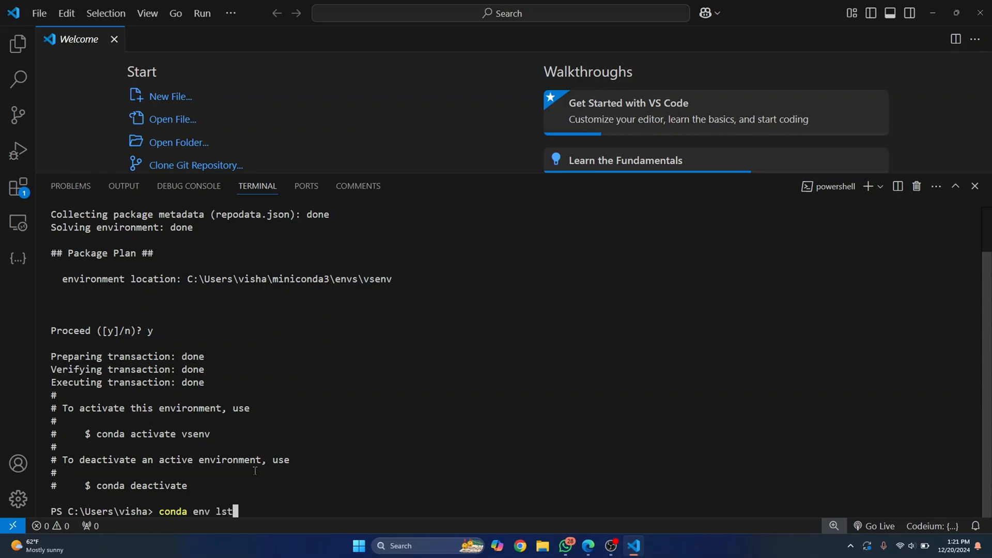
pyautogui.press('Enter')
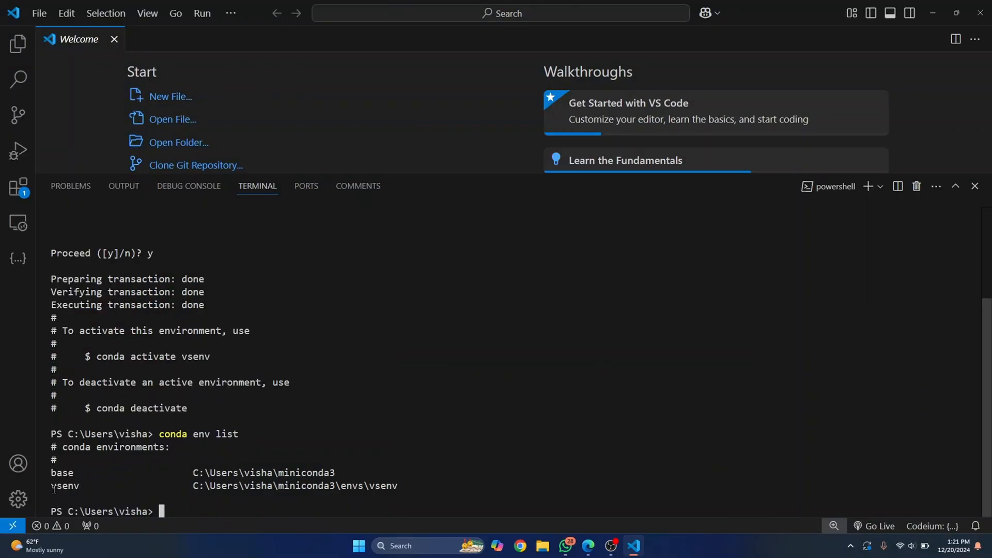
pyautogui.moveTo(322, 486)
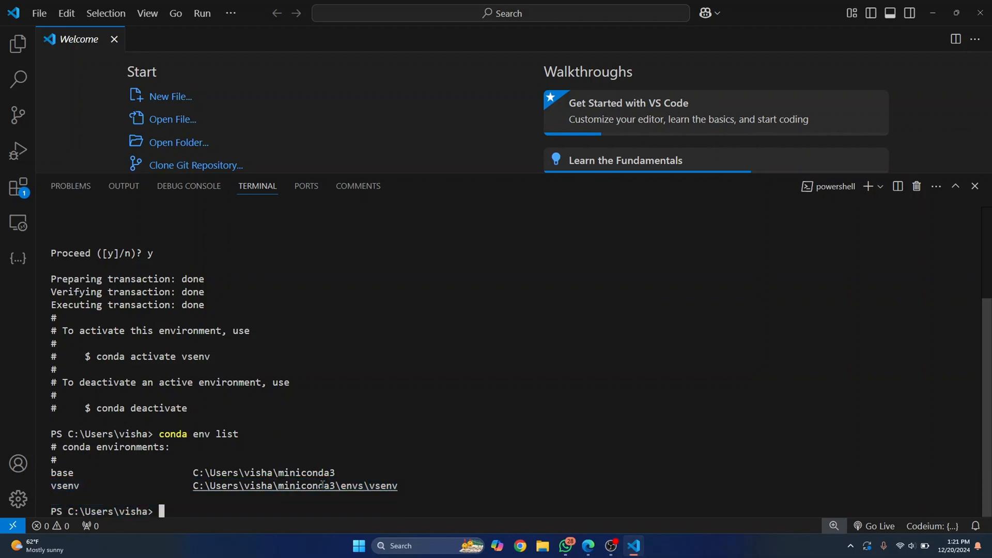
pyautogui.moveTo(246, 506)
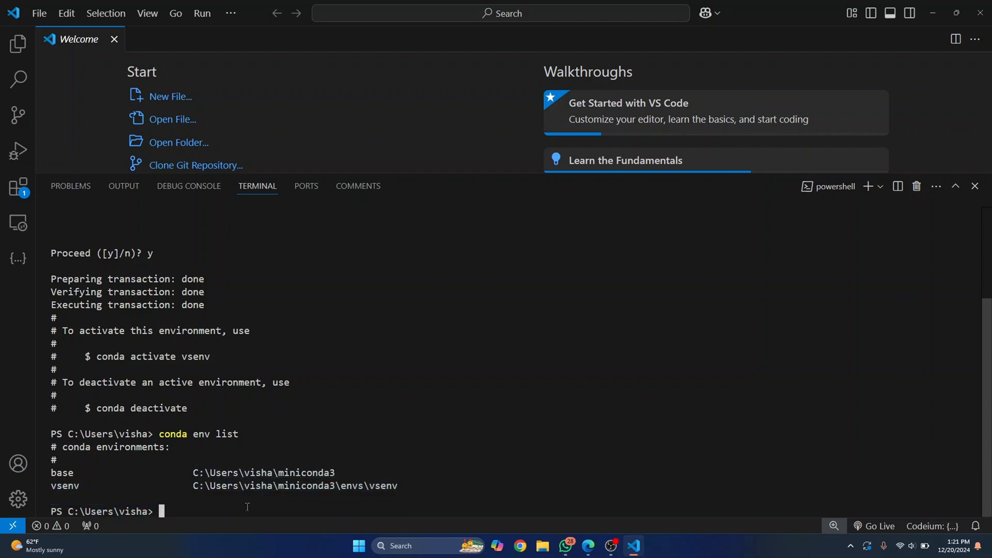
# - Enter 'conda activate vsenv' to activate the new environment
pyautogui.write('conda activ')
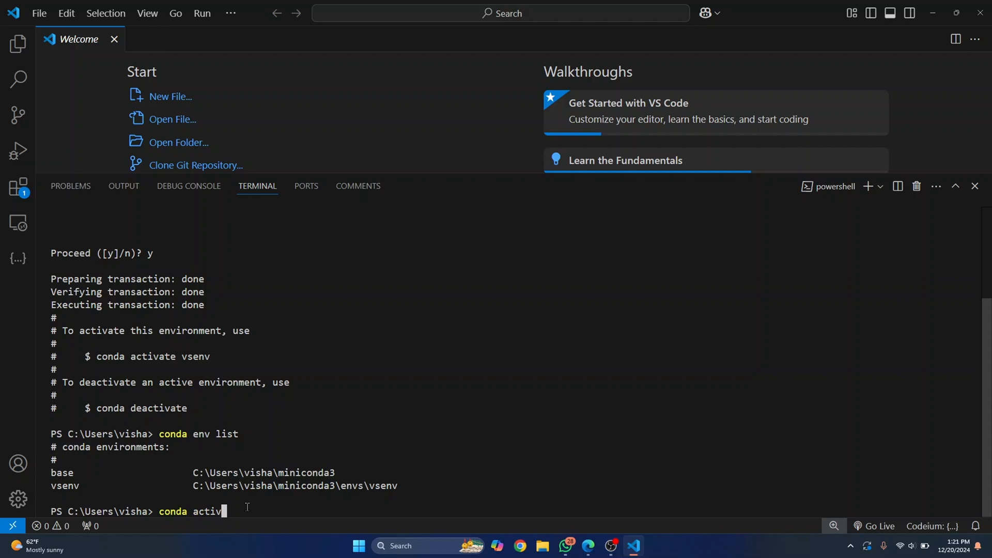
pyautogui.write('ate')
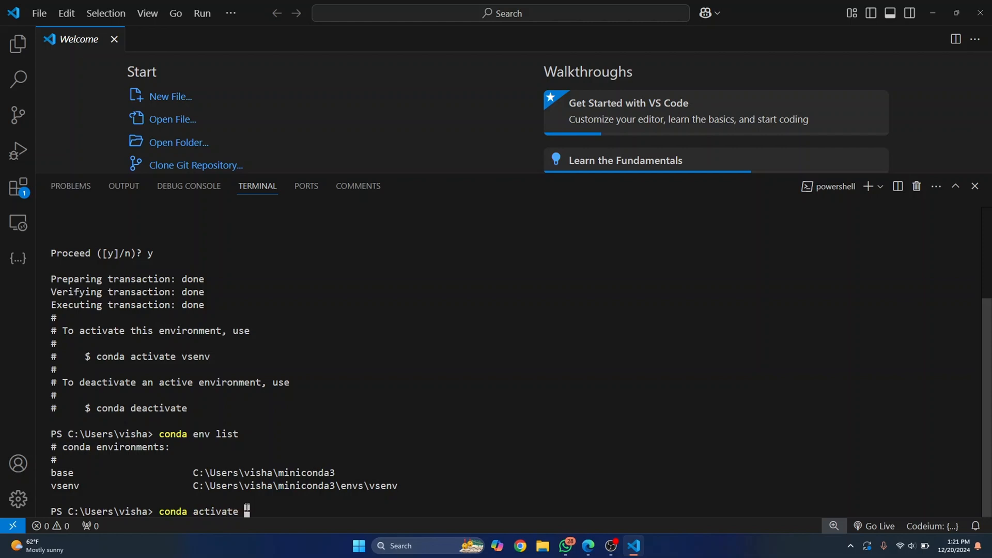
pyautogui.write('vsenv')
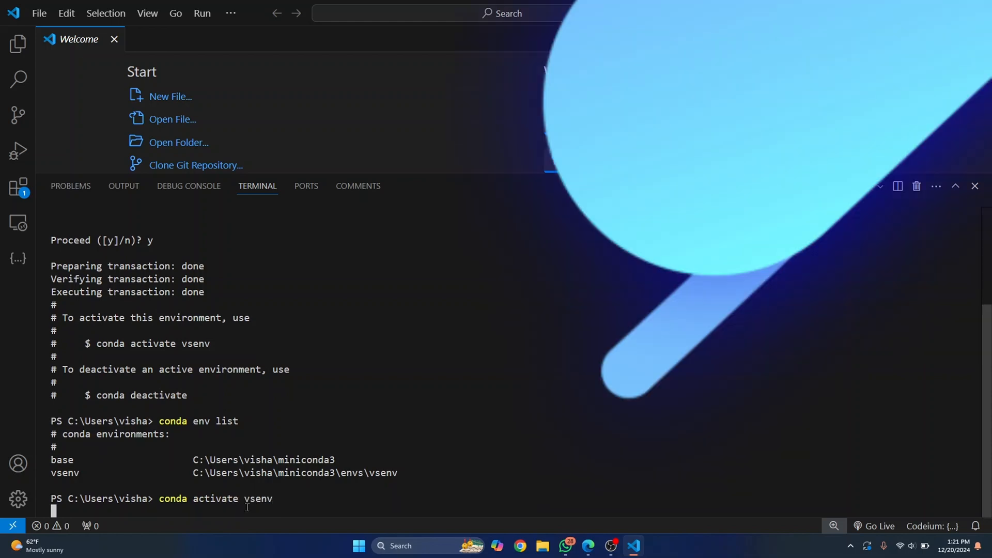